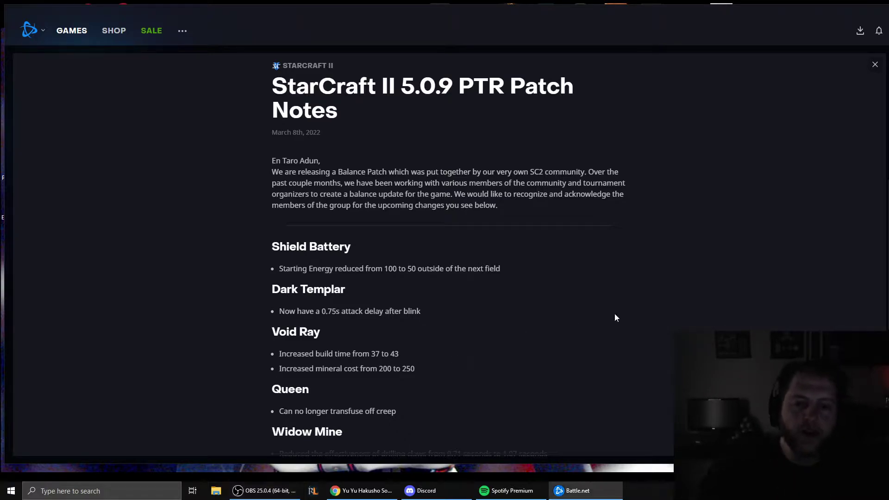
pyautogui.moveTo(470, 322)
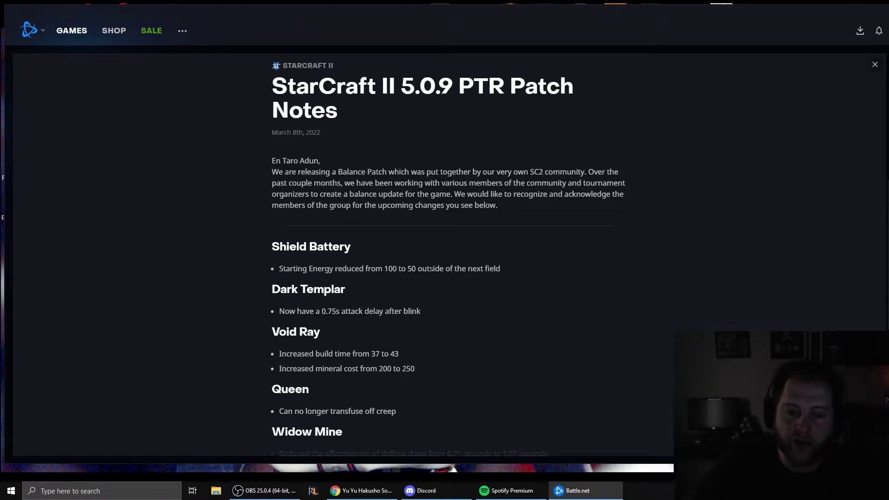
pyautogui.moveTo(505, 273)
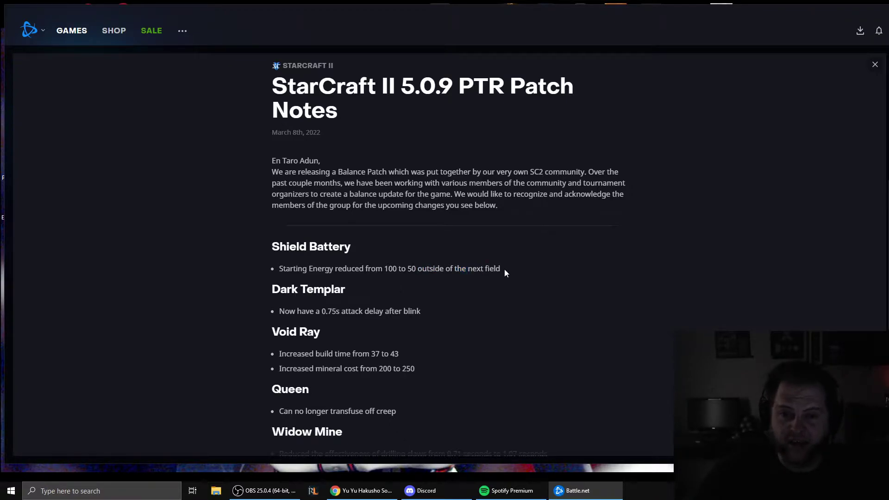
pyautogui.doubleClick(475, 269)
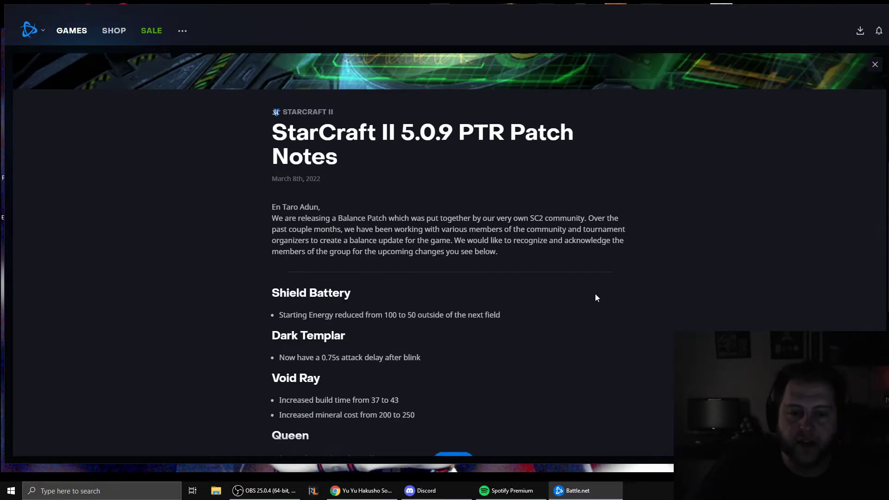
pyautogui.scroll(-3)
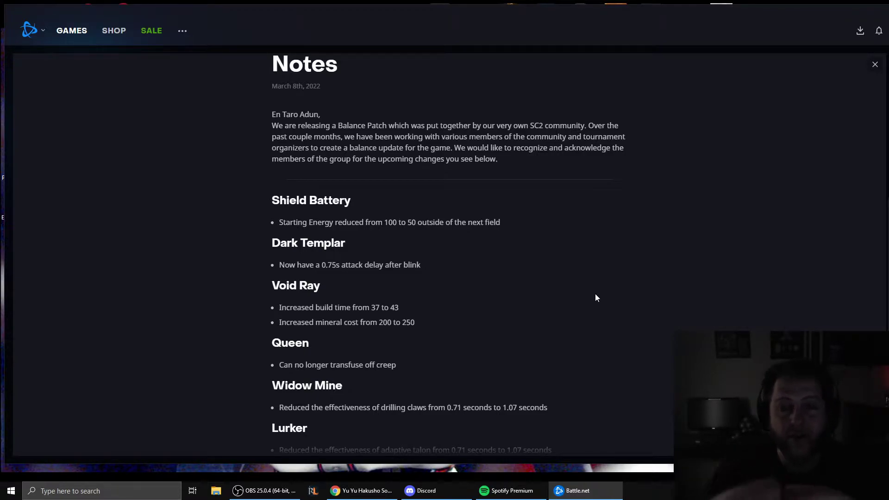
pyautogui.moveTo(333, 232)
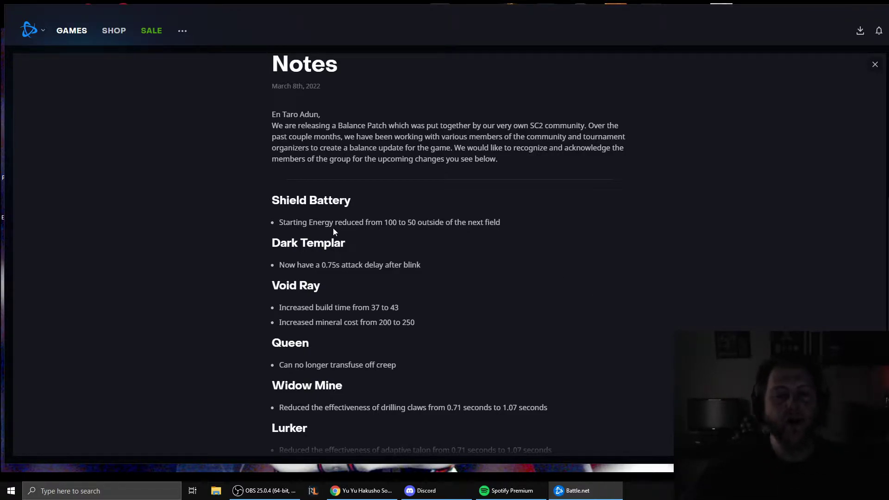
pyautogui.moveTo(575, 224)
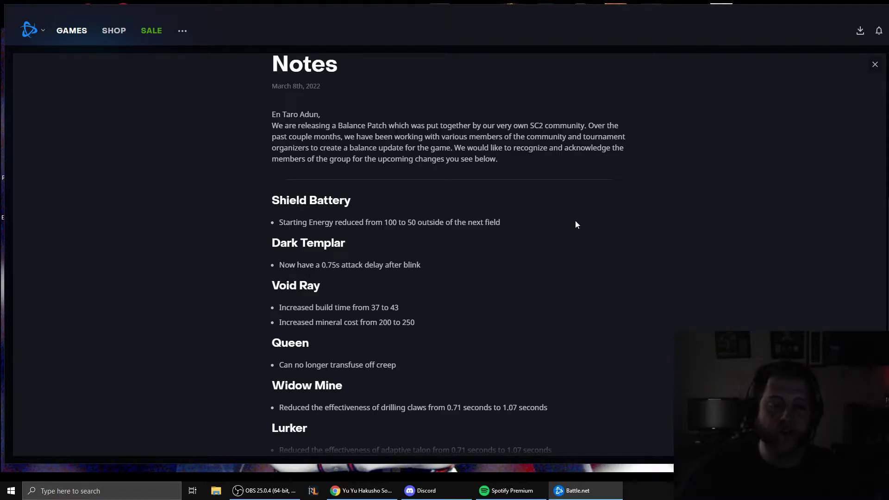
pyautogui.moveTo(610, 253)
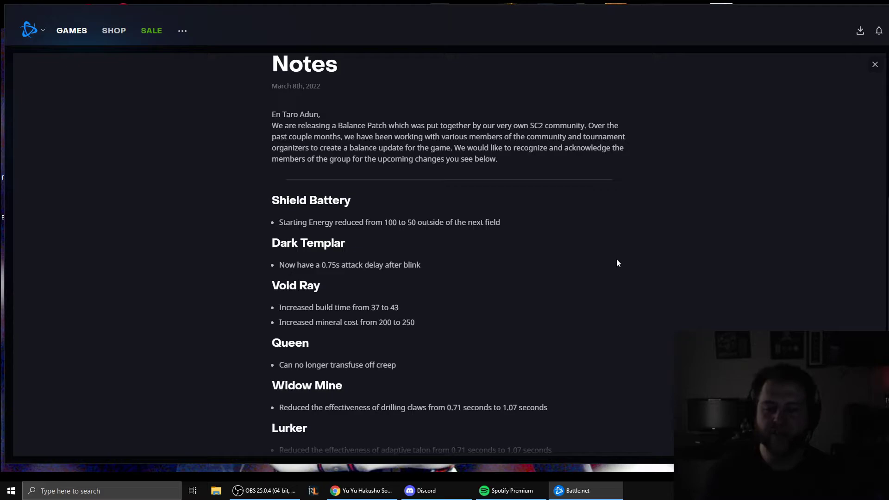
pyautogui.moveTo(651, 285)
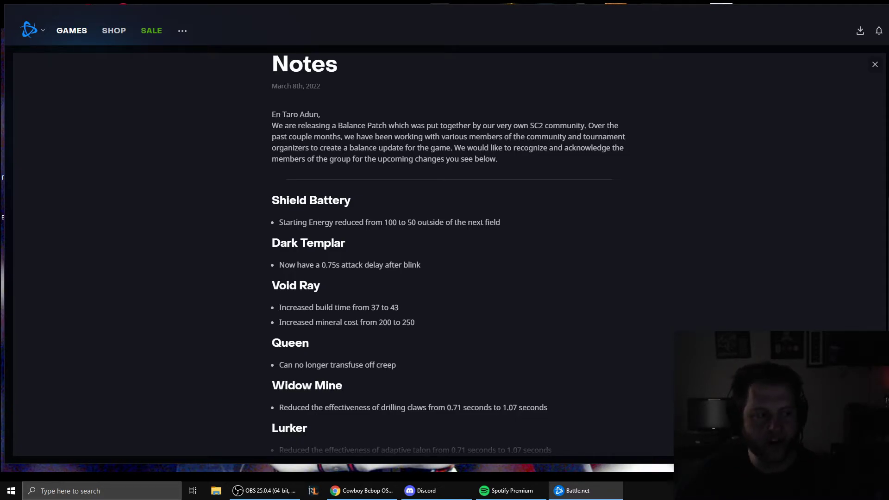
pyautogui.moveTo(612, 322)
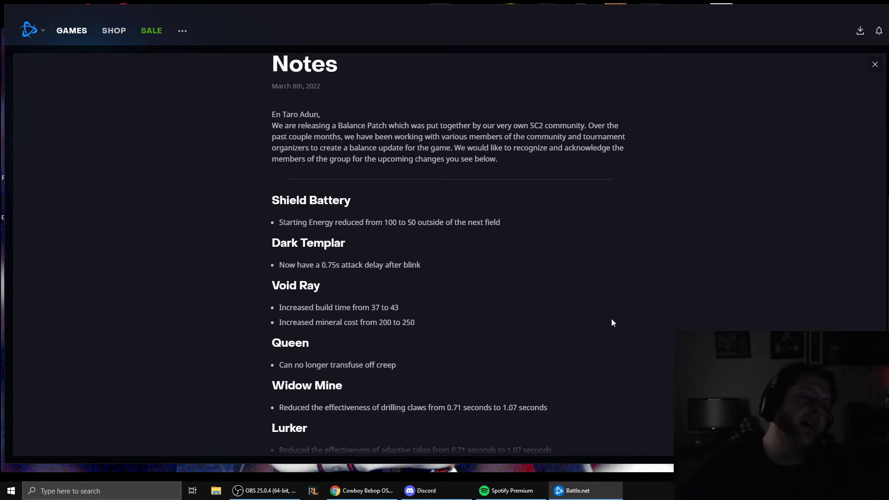
pyautogui.scroll(-3)
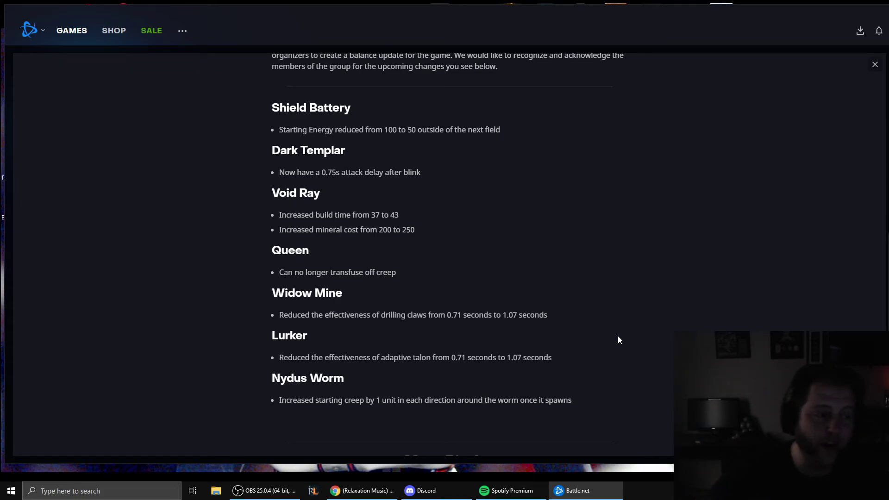
pyautogui.moveTo(639, 320)
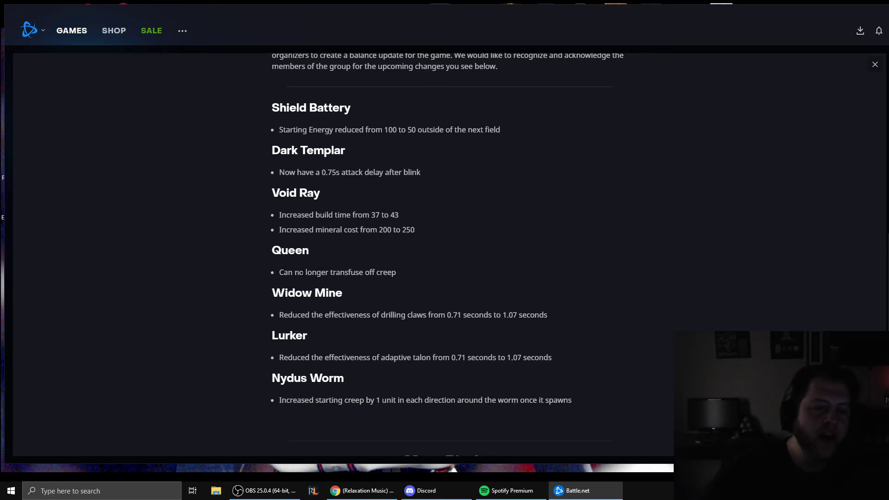
pyautogui.moveTo(526, 262)
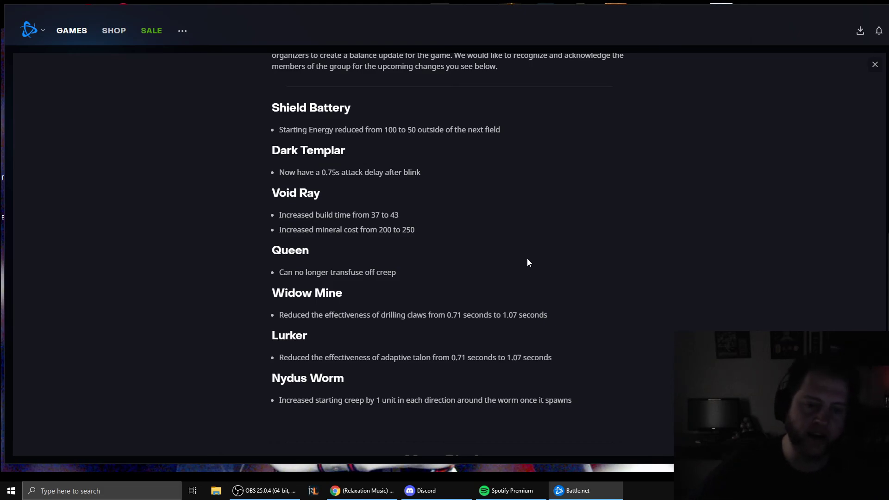
pyautogui.doubleClick(347, 315)
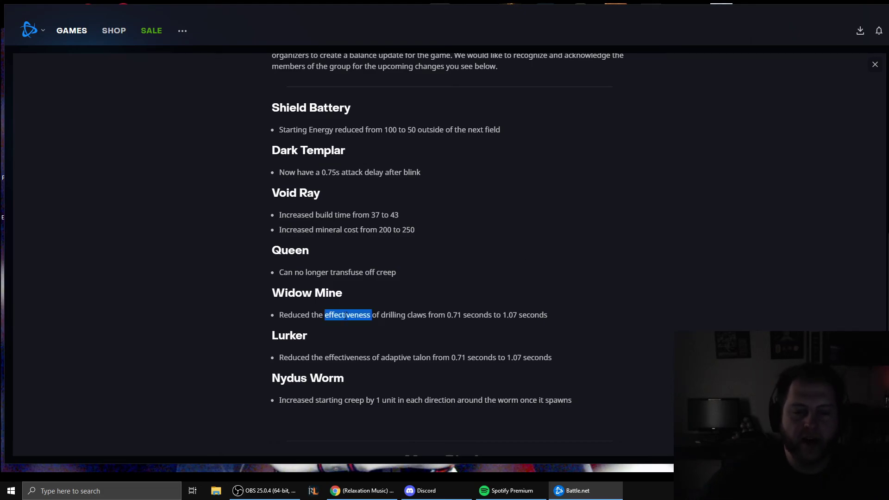